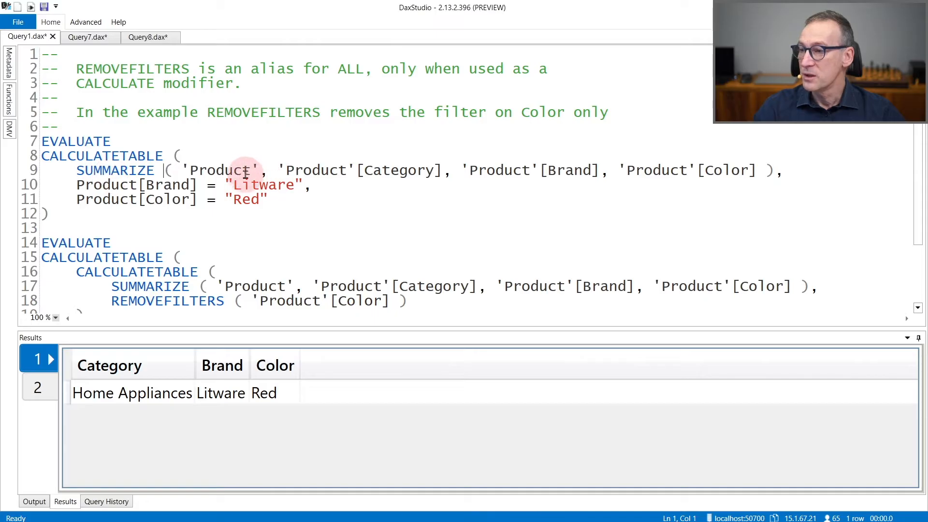
pyautogui.moveTo(560, 170)
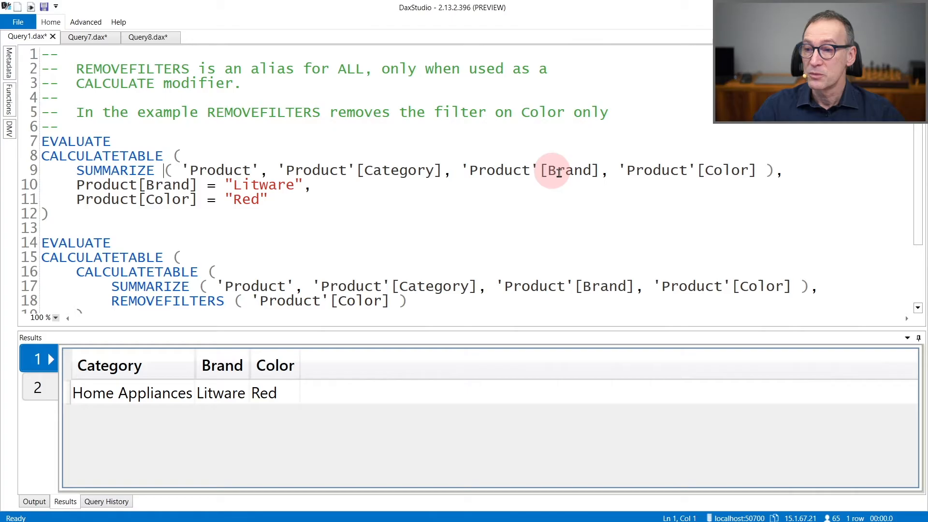
pyautogui.moveTo(272, 184)
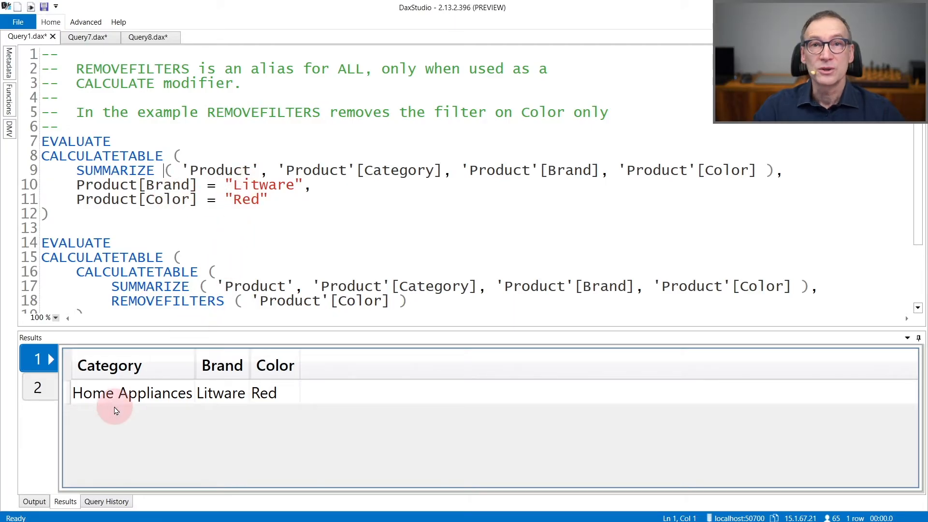
pyautogui.moveTo(221, 393)
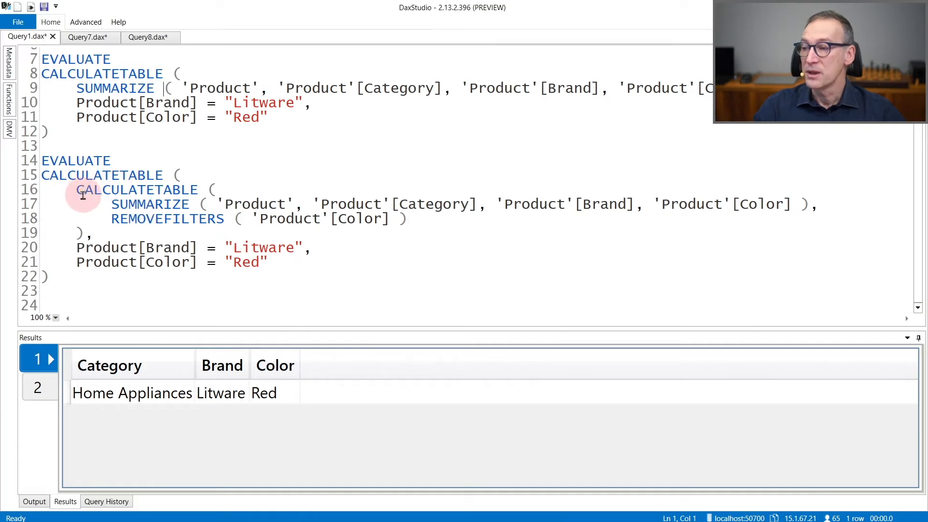
pyautogui.moveTo(76, 189)
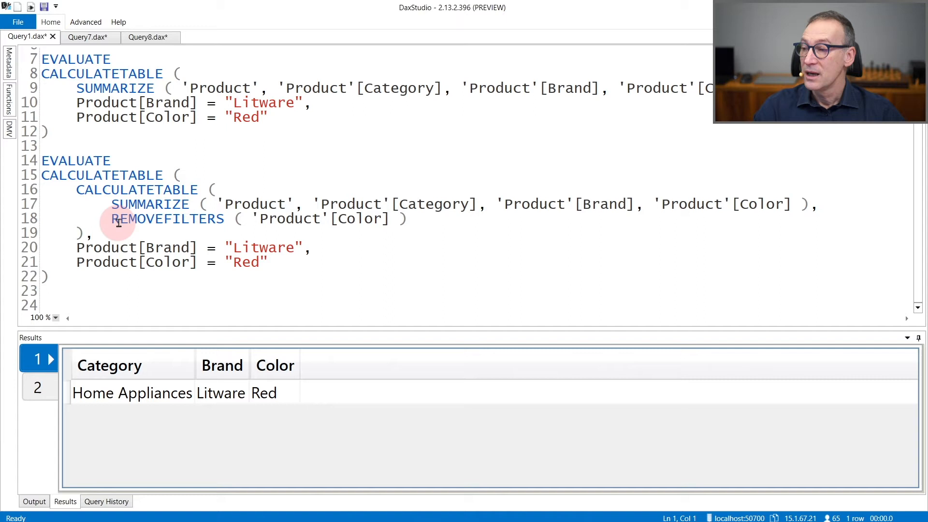
pyautogui.moveTo(156, 313)
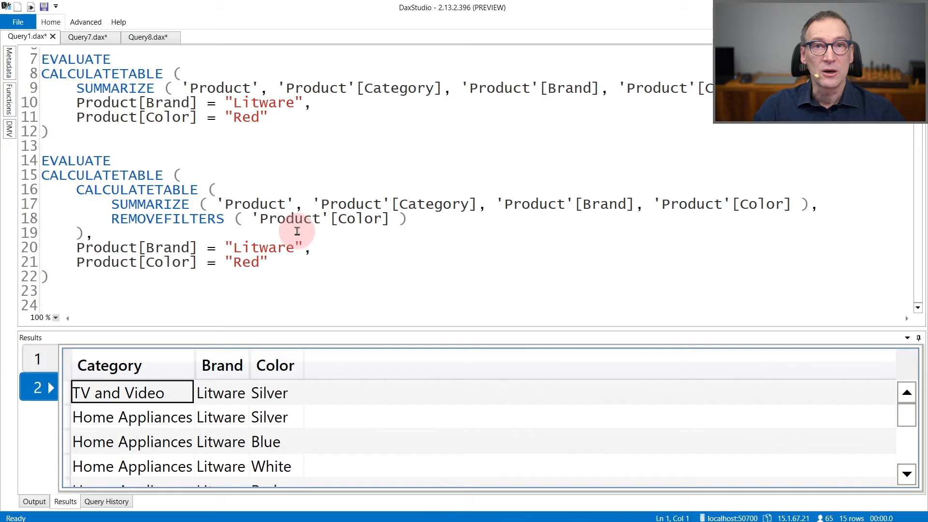
# Show Query7.dax, the REMOVEFILTERS('Product') query, and scroll its 209-row result
pyautogui.click(86, 37)
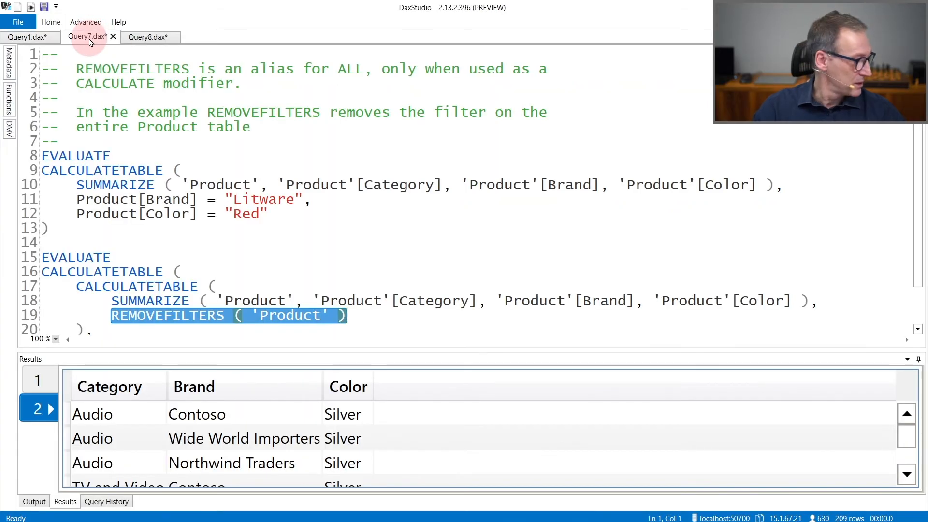
pyautogui.moveTo(188, 266)
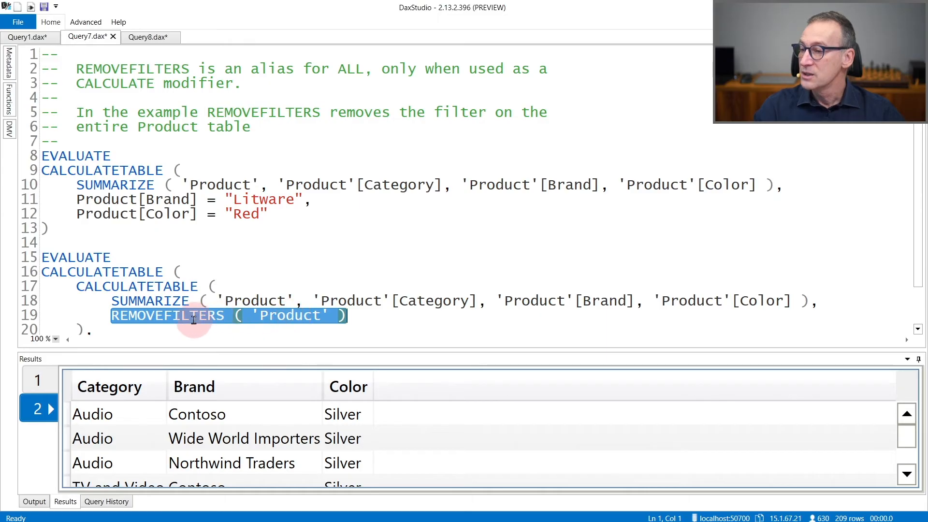
pyautogui.click(284, 316)
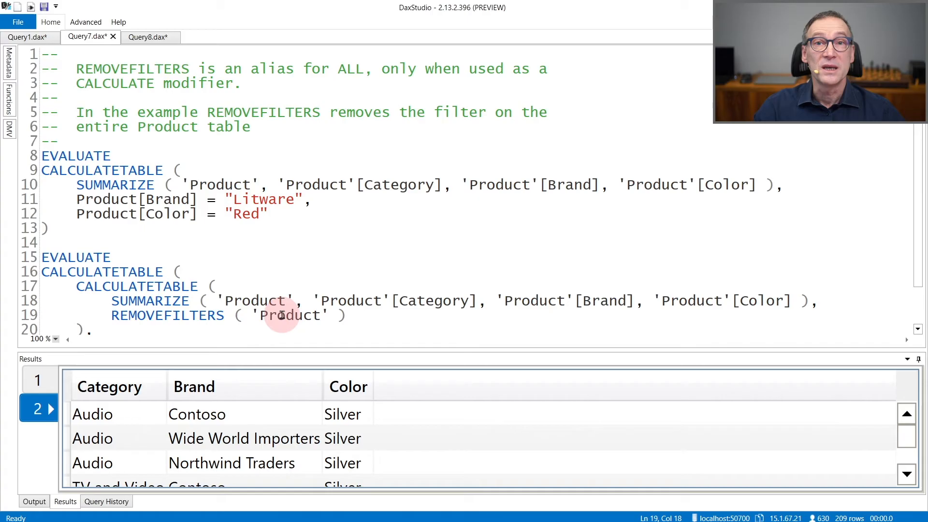
pyautogui.scroll(-3)
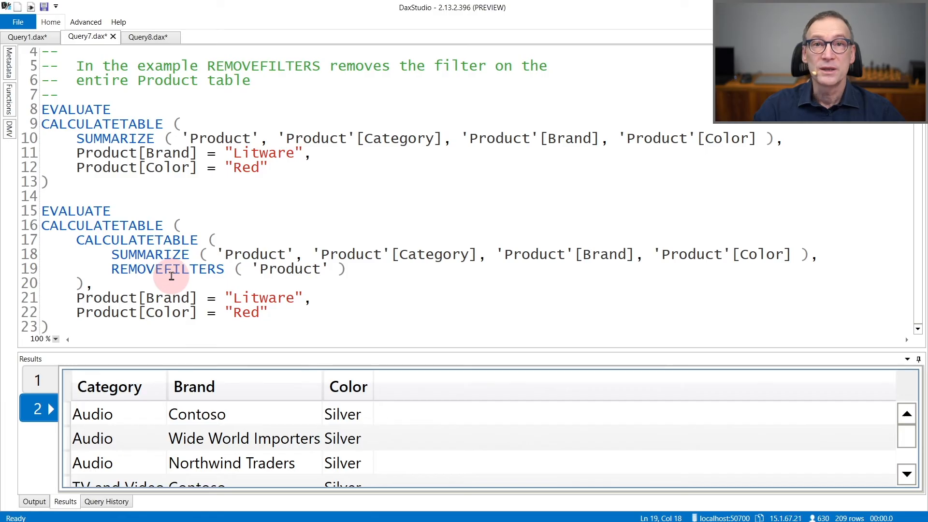
# Show Query8.dax with no-argument REMOVEFILTERS and its second 209-row result set
pyautogui.click(145, 37)
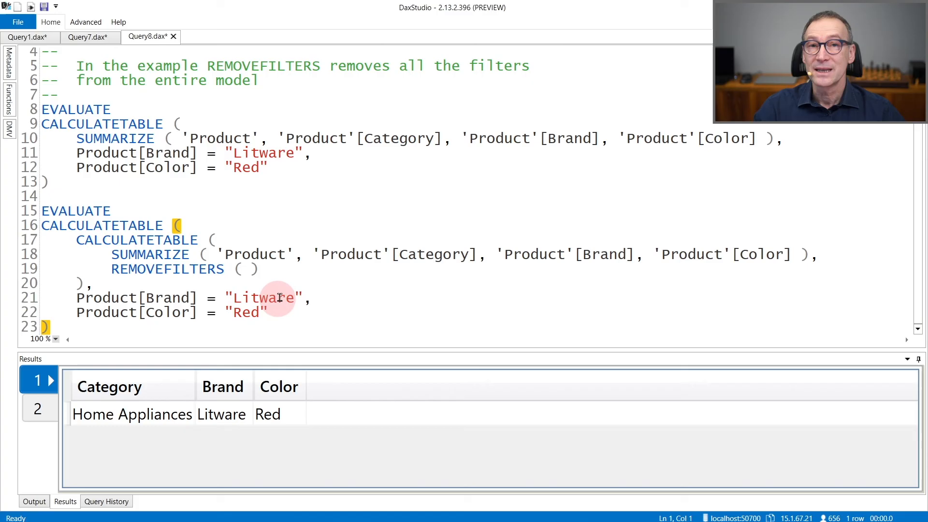
pyautogui.moveTo(151, 279)
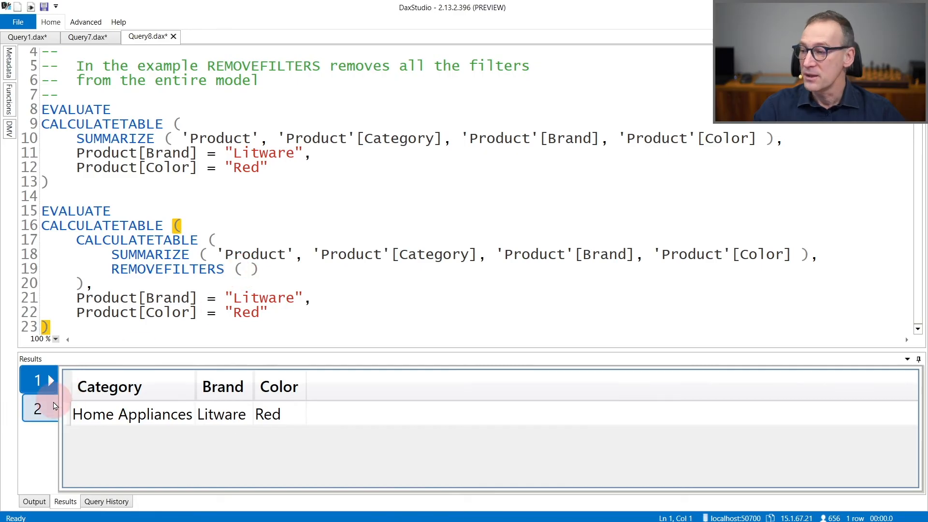
pyautogui.click(36, 409)
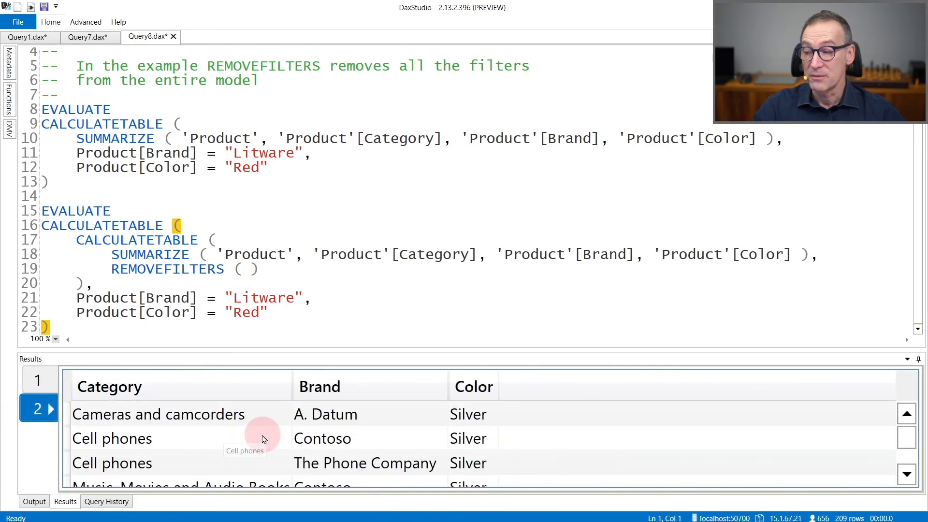